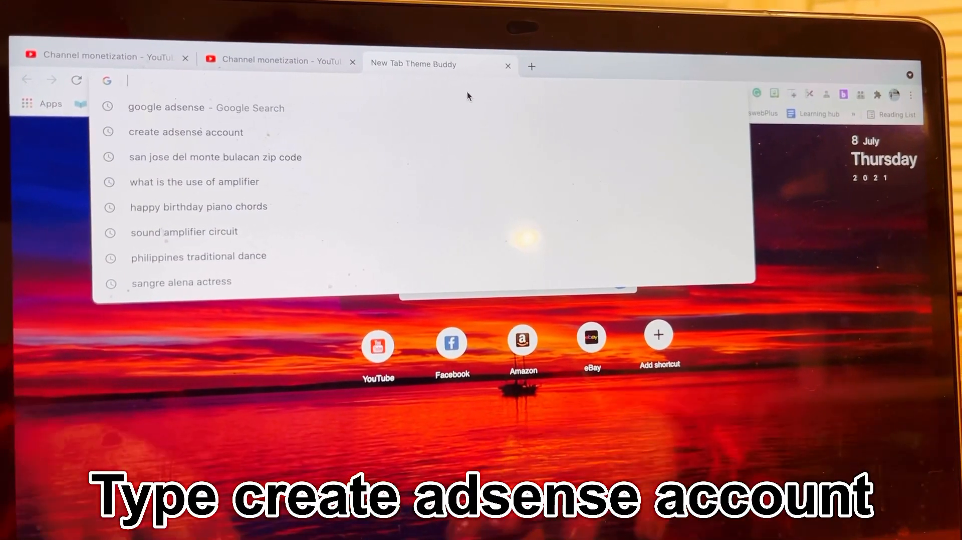
# - Search Google for 'create adsense account'
pyautogui.write('create adsense account')
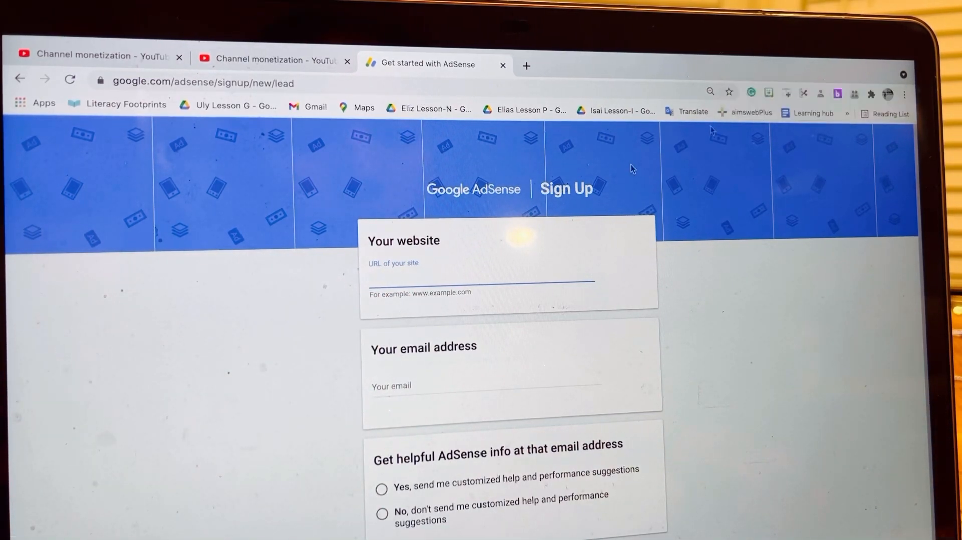
pyautogui.moveTo(782, 442)
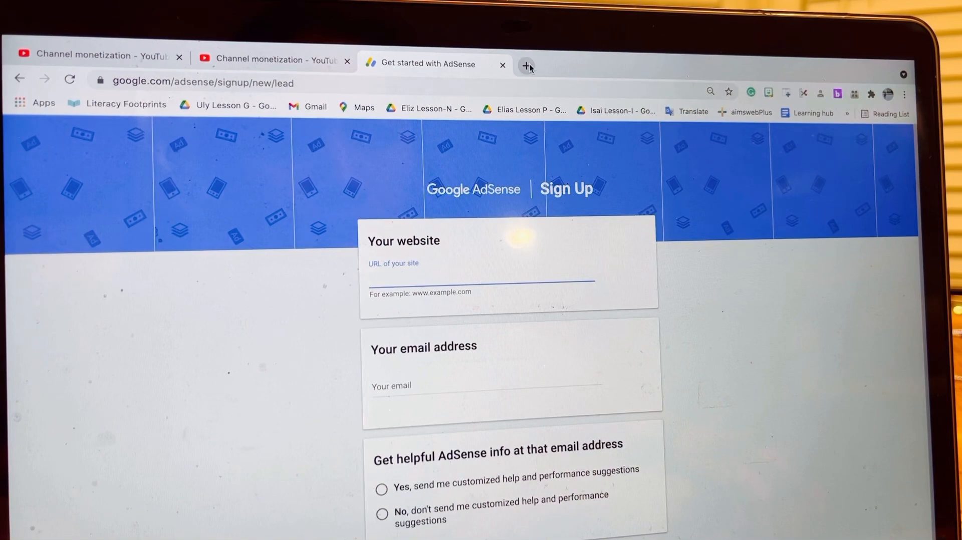
# - Open YouTube in a new tab, go to the Teacher Zon Online channel, and select its URL
pyautogui.click(526, 65)
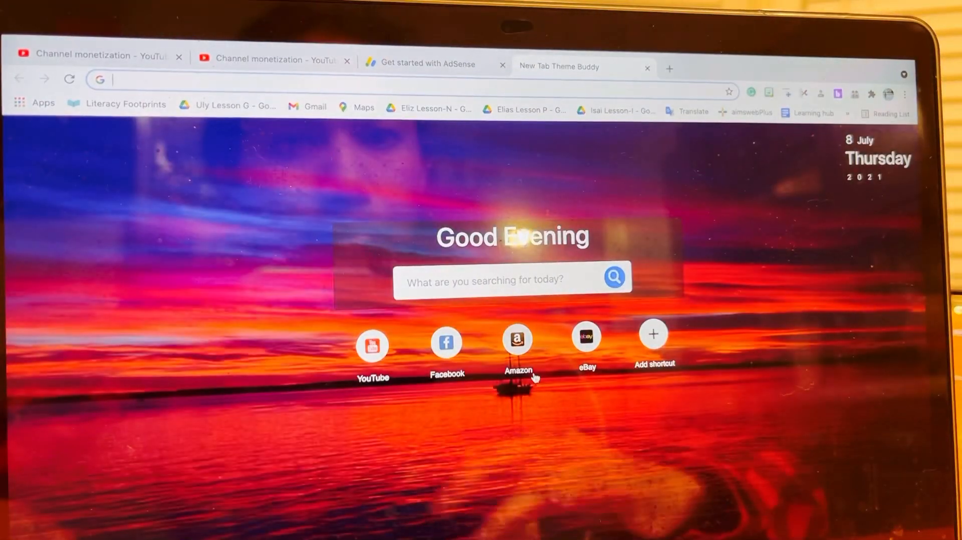
pyautogui.click(372, 344)
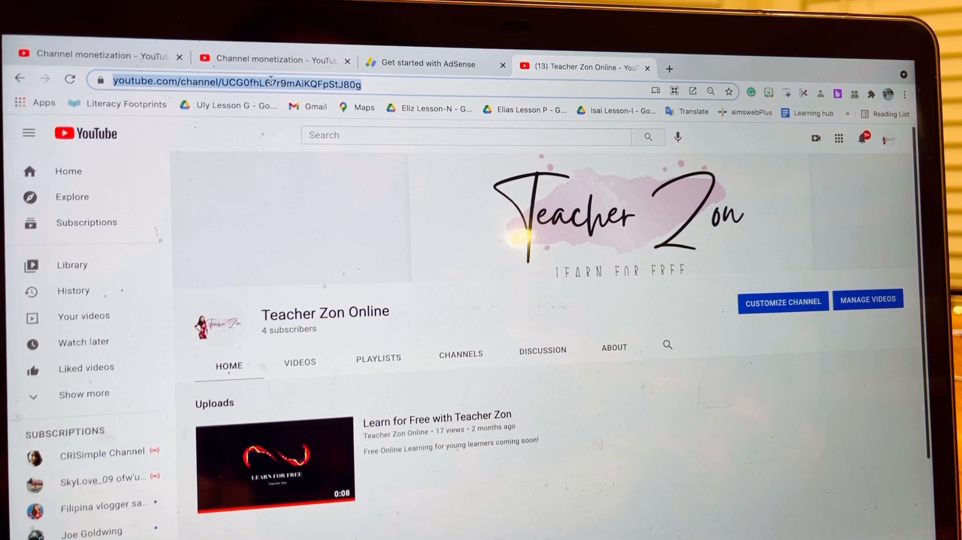
pyautogui.click(432, 63)
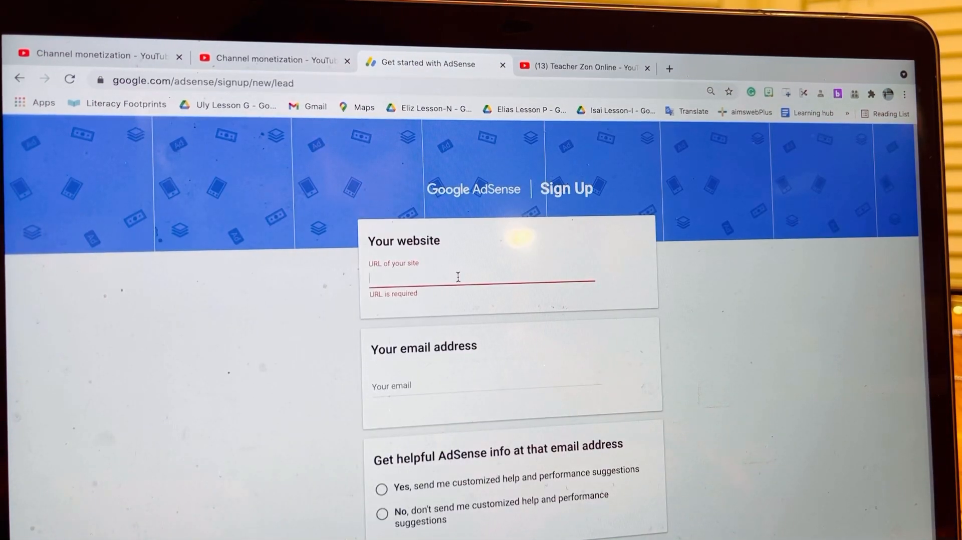
# - Enter the channel URL as the AdSense website and continue the sign-up on YouTube
pyautogui.write('https://www.youtube.com/channel/UCG0fhL67r9mAiKQFpStJ80g')
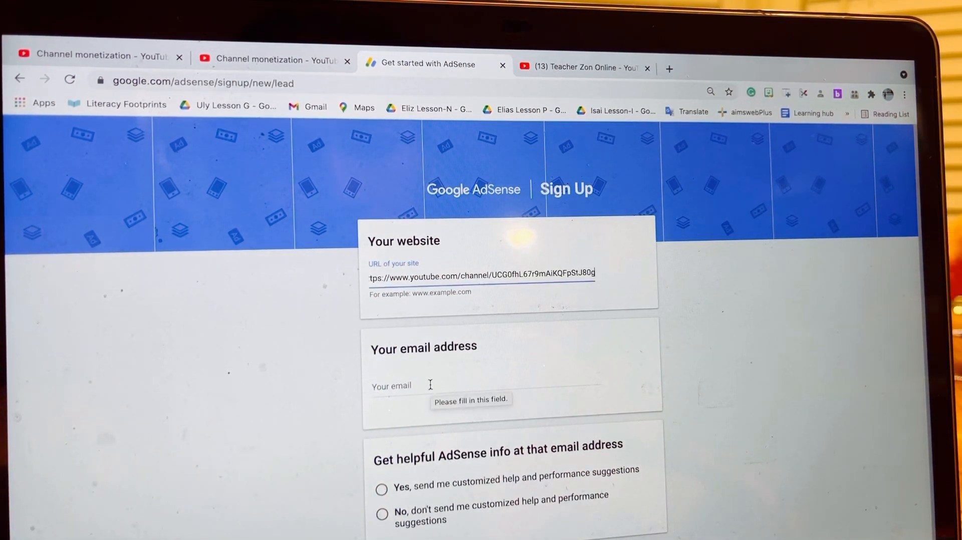
pyautogui.click(429, 385)
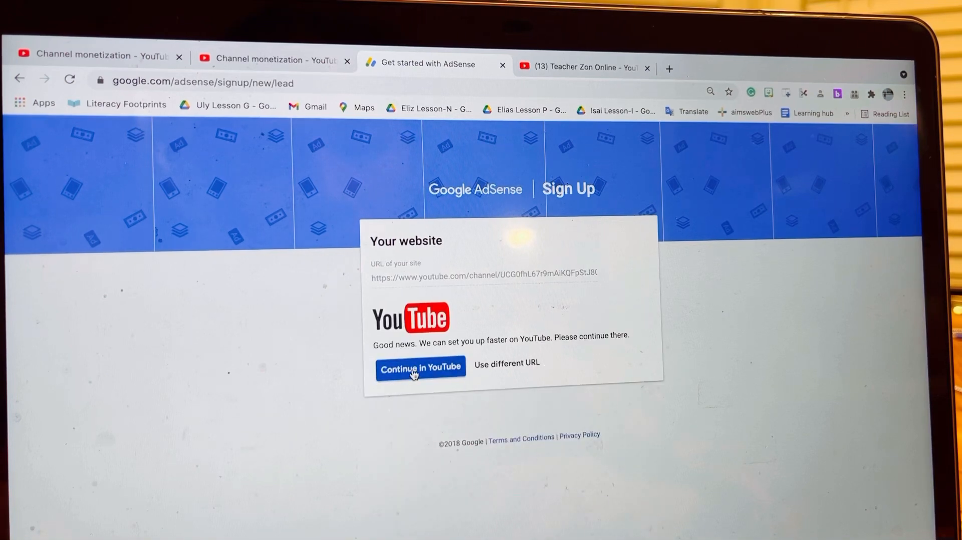
pyautogui.click(420, 367)
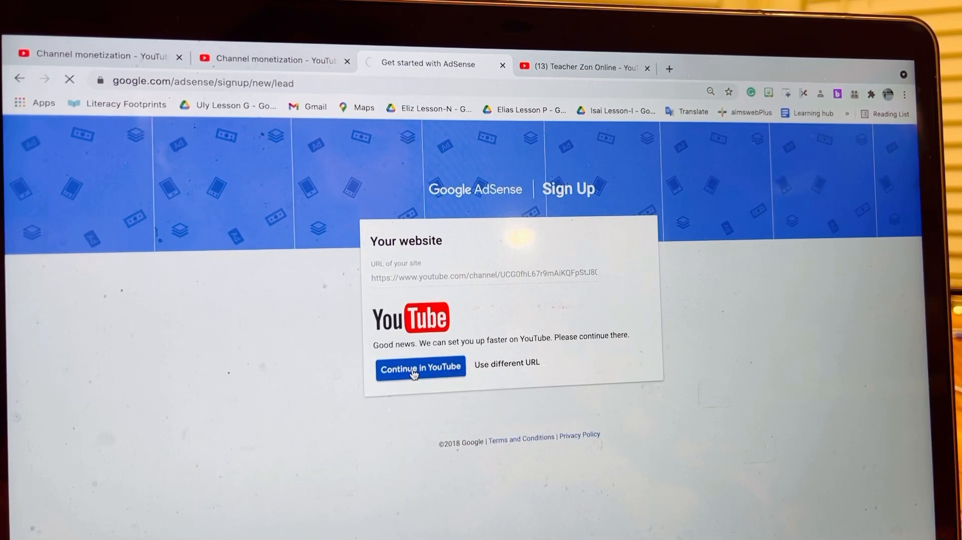
pyautogui.click(421, 367)
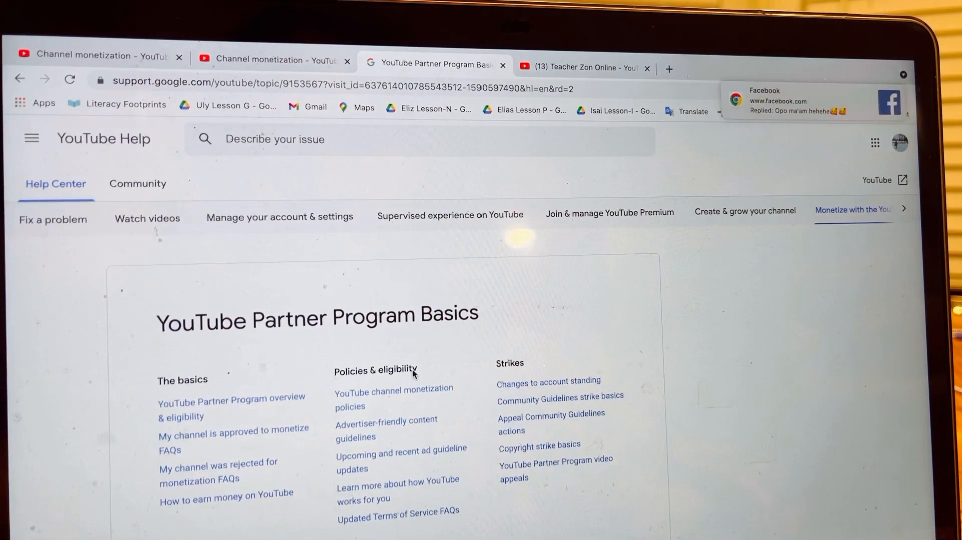